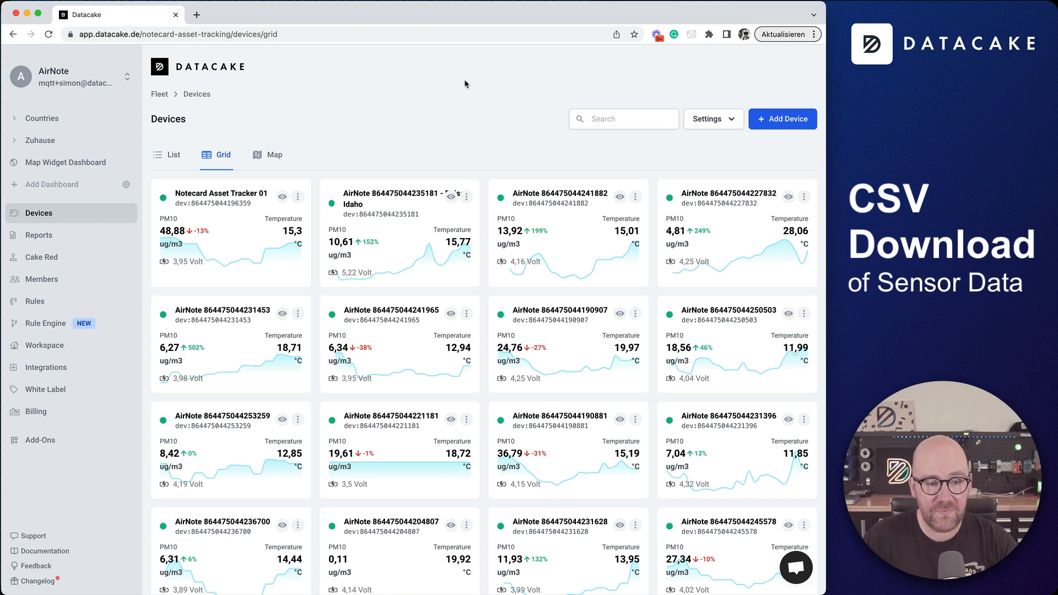
pyautogui.moveTo(458, 101)
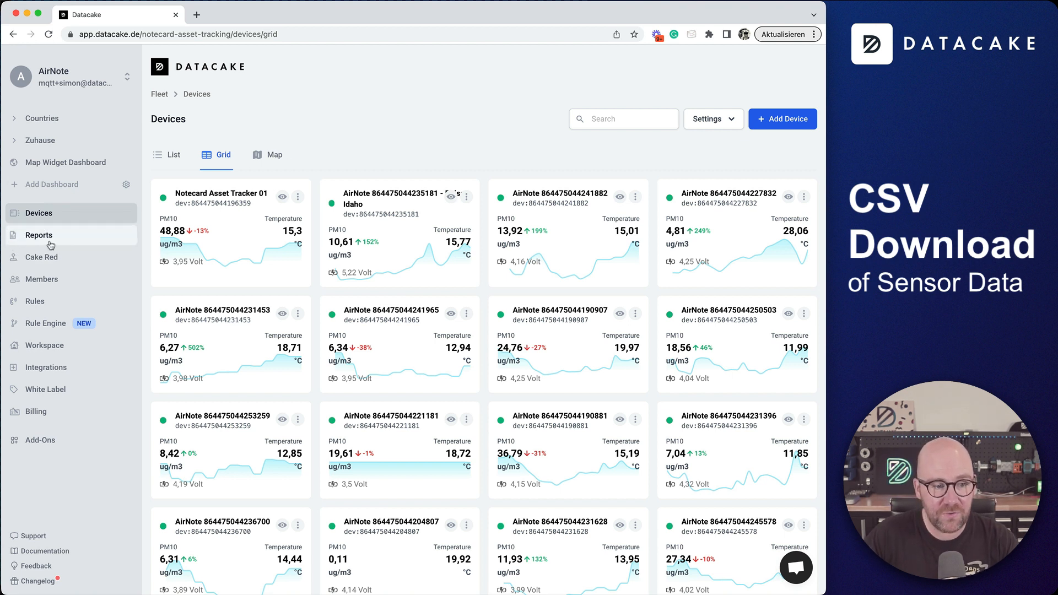
# Step: Go to the fleet's device list and into the Notecard Asset Tracker 01 device
pyautogui.click(38, 235)
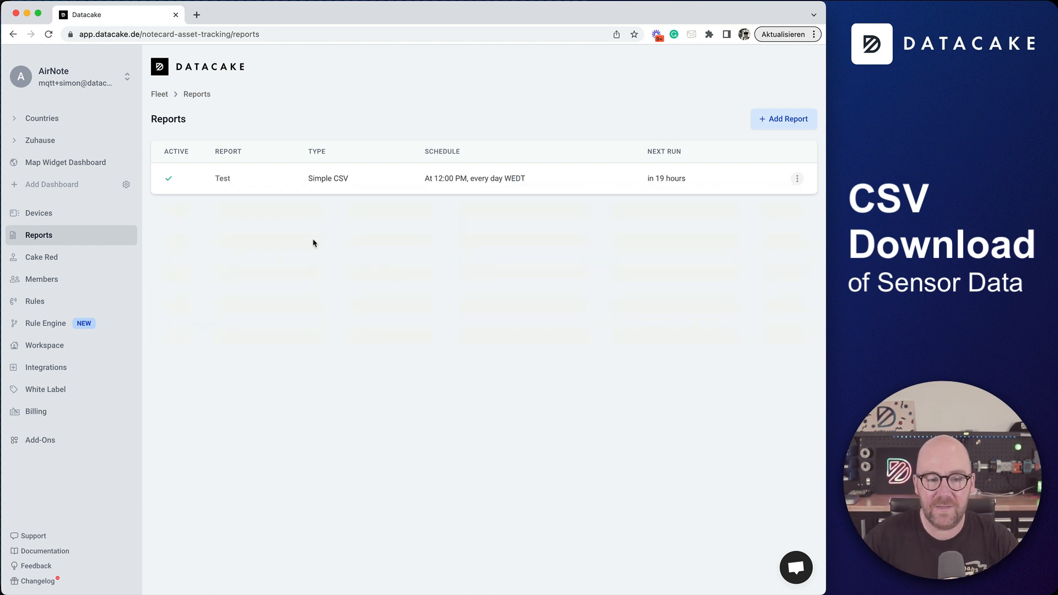
pyautogui.moveTo(331, 178)
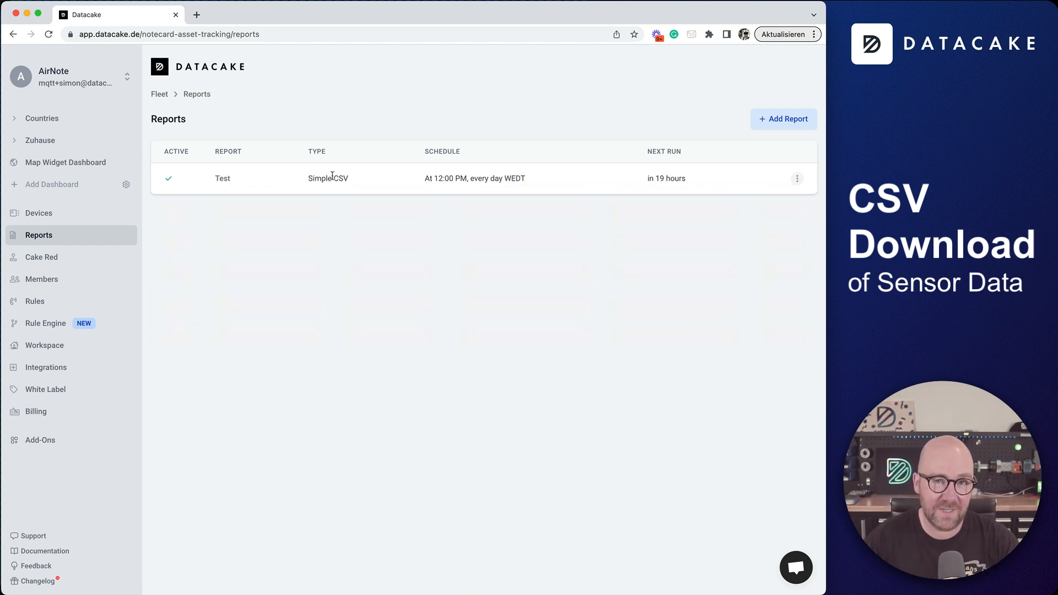
pyautogui.click(39, 212)
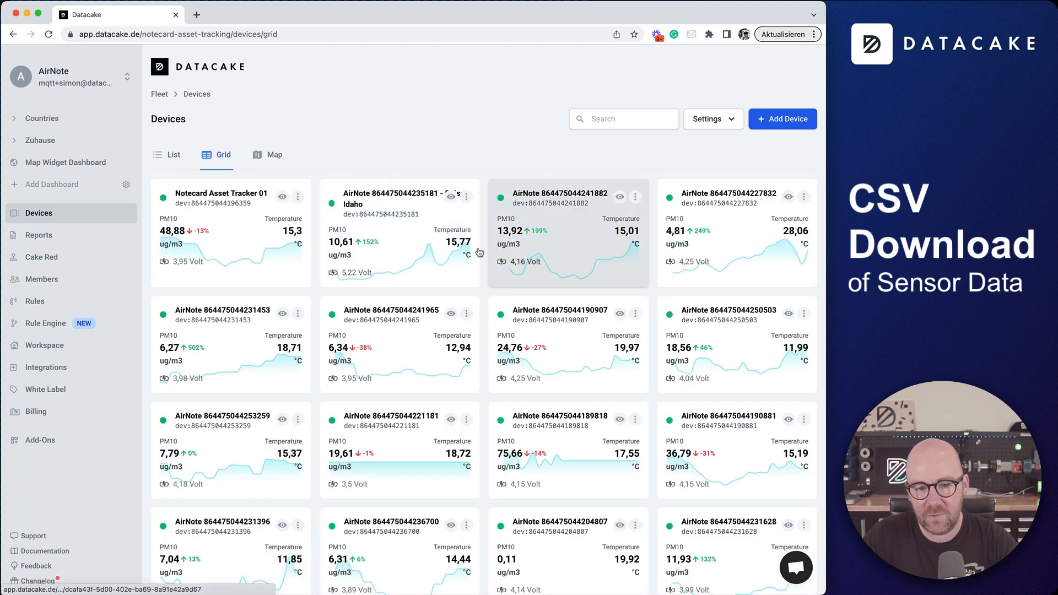
pyautogui.click(220, 193)
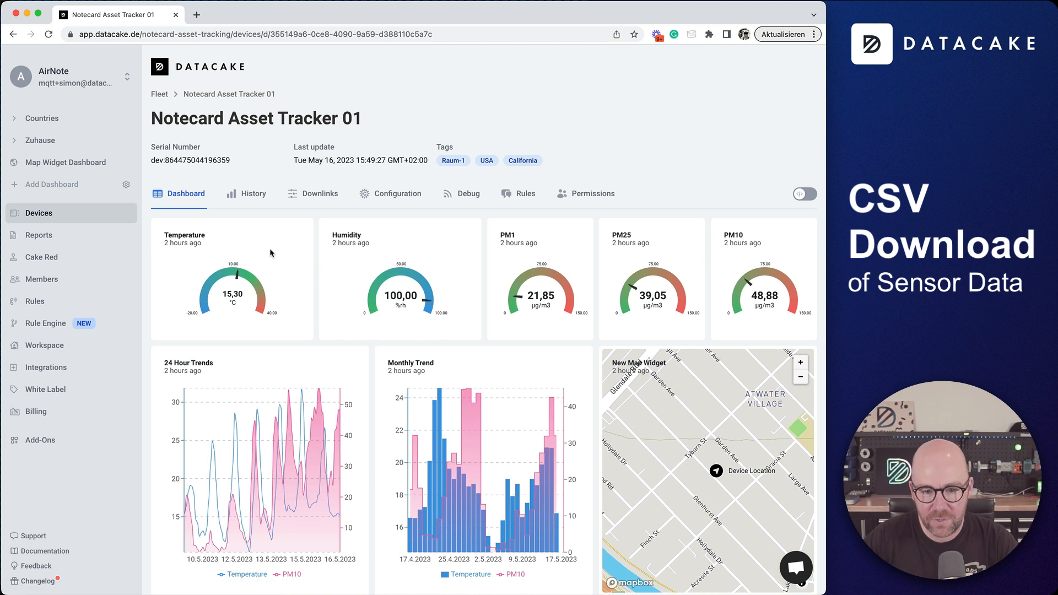
pyautogui.moveTo(432, 538)
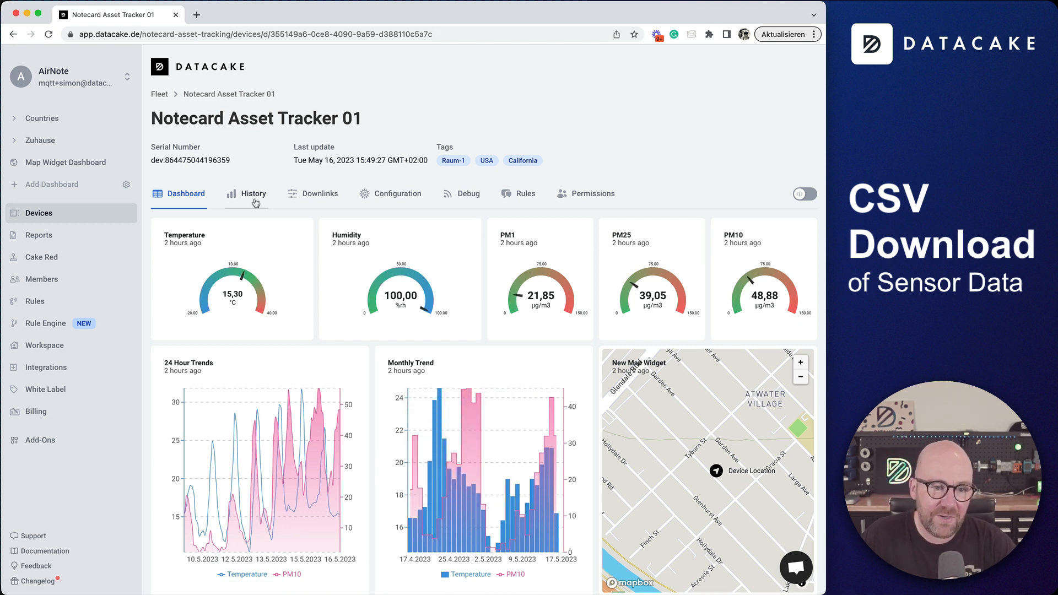
# Step: Show the device's History and tick PM1, PM25, PM10, Temperature and Humidity for the chart
pyautogui.click(252, 193)
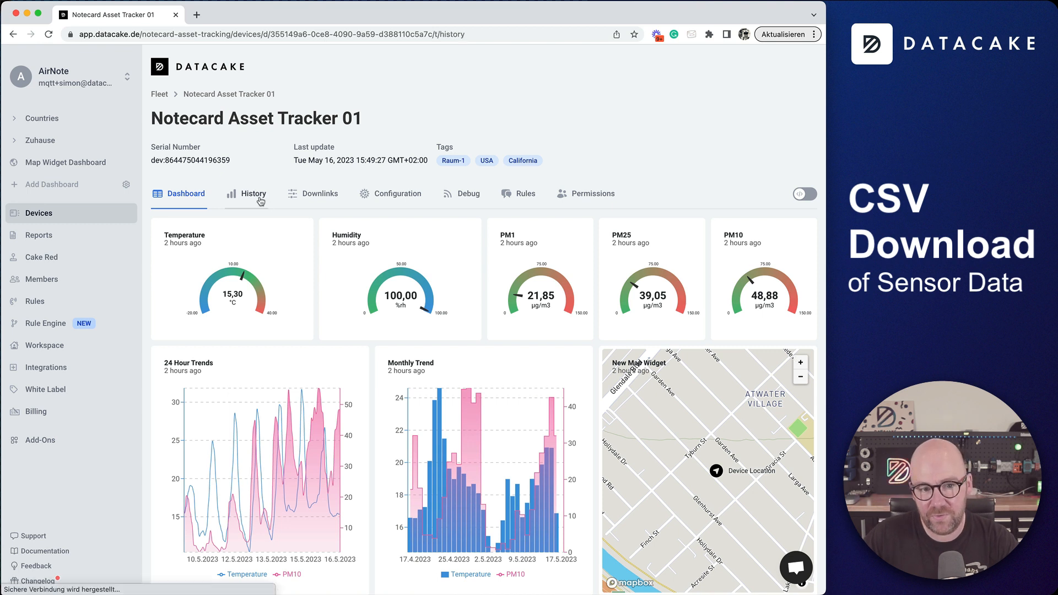
pyautogui.click(254, 193)
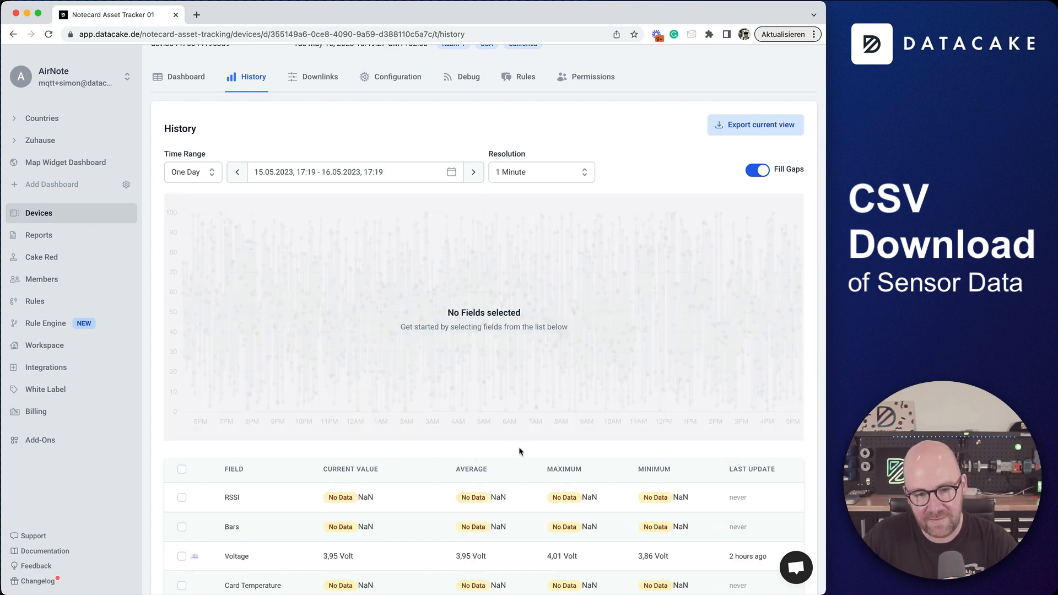
pyautogui.scroll(-3)
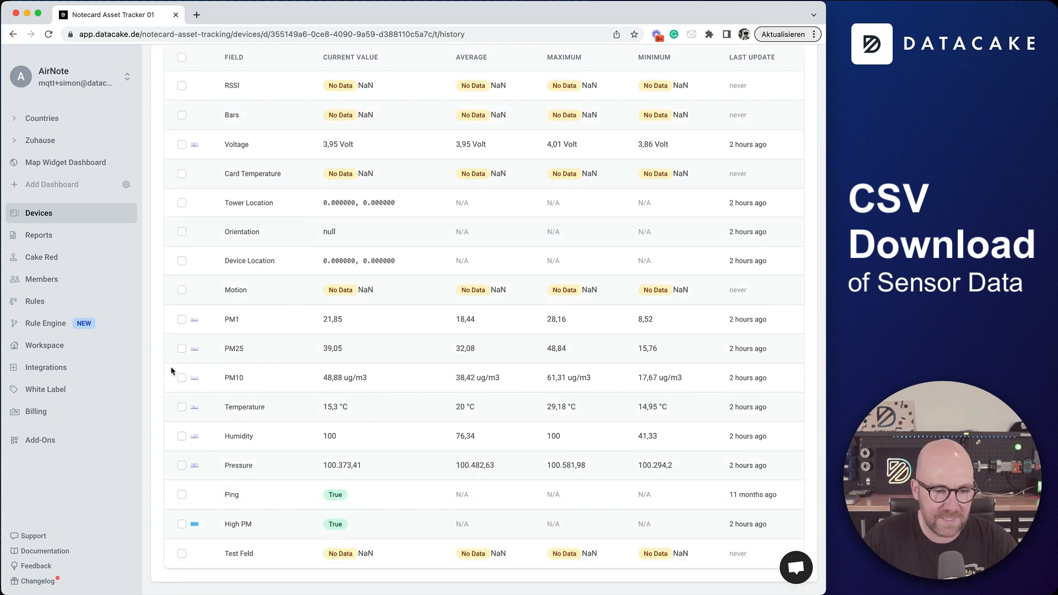
pyautogui.click(182, 377)
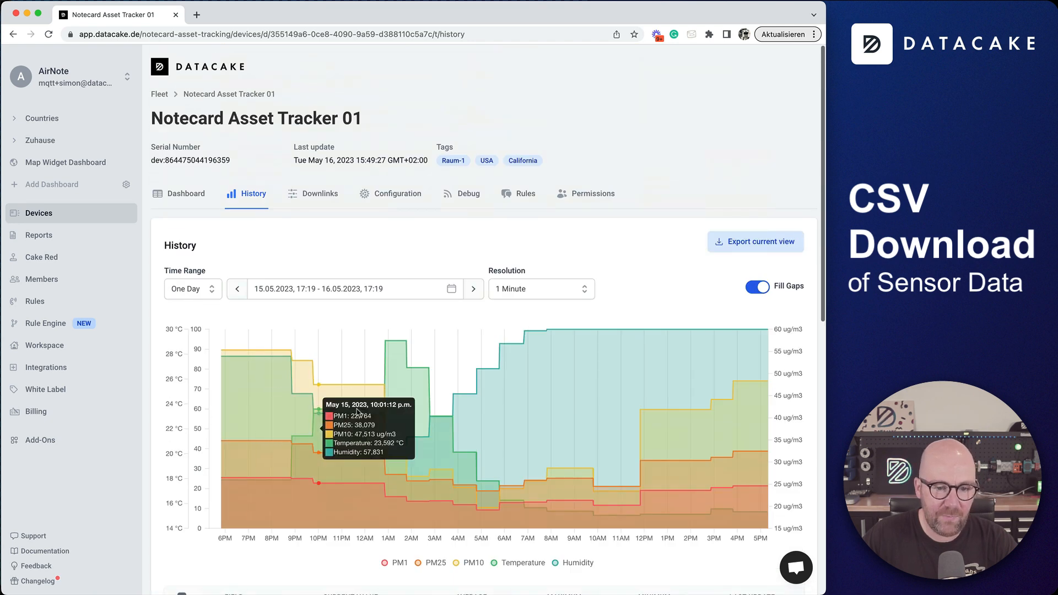
pyautogui.moveTo(209, 298)
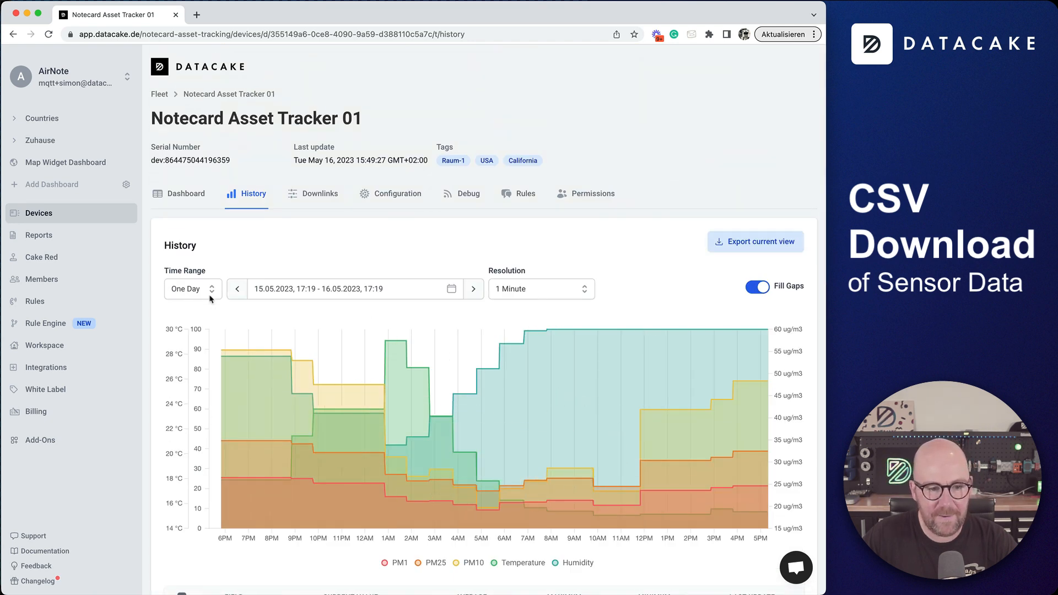
# Step: Set the history Time Range to One Week and the Resolution to 30 Minutes
pyautogui.click(193, 289)
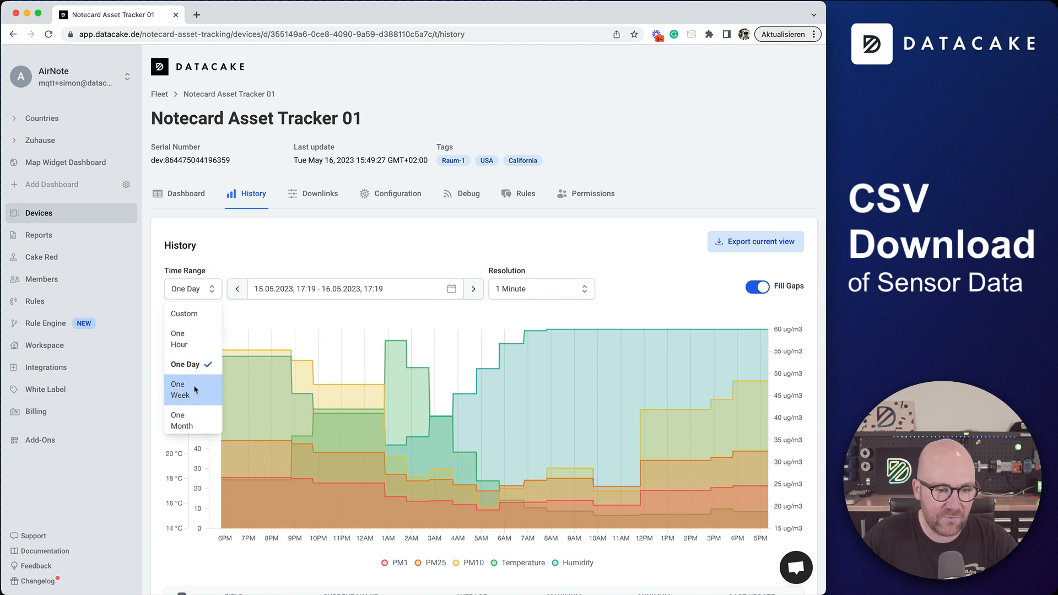
pyautogui.click(179, 389)
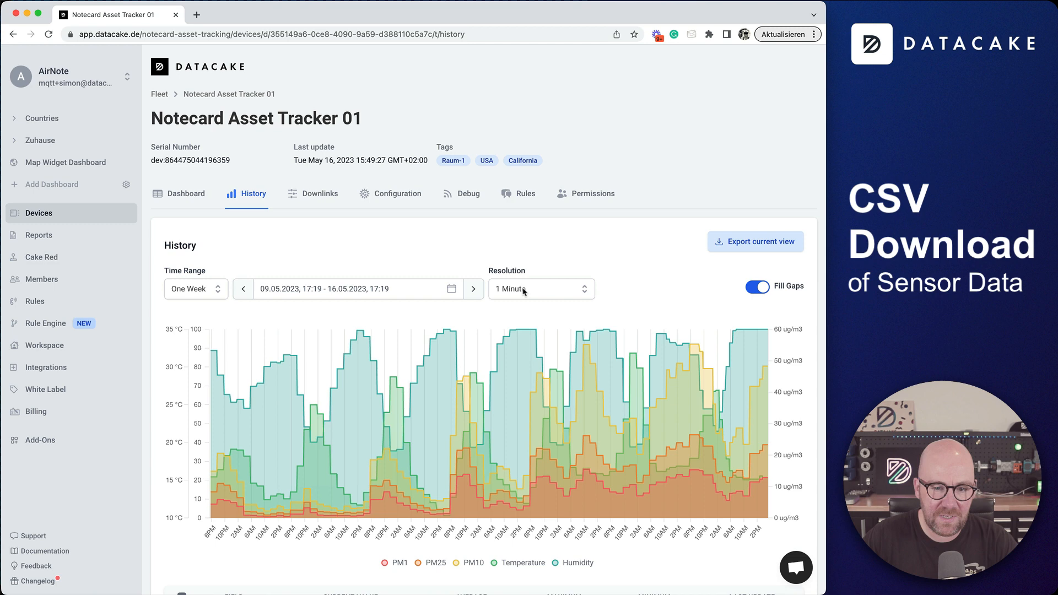
pyautogui.click(541, 289)
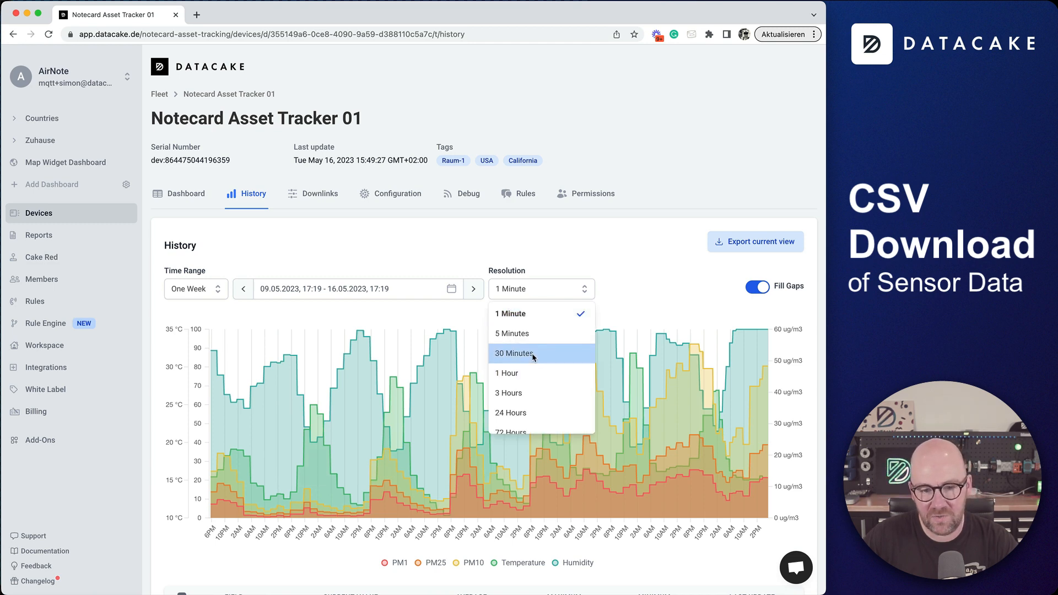
pyautogui.click(511, 353)
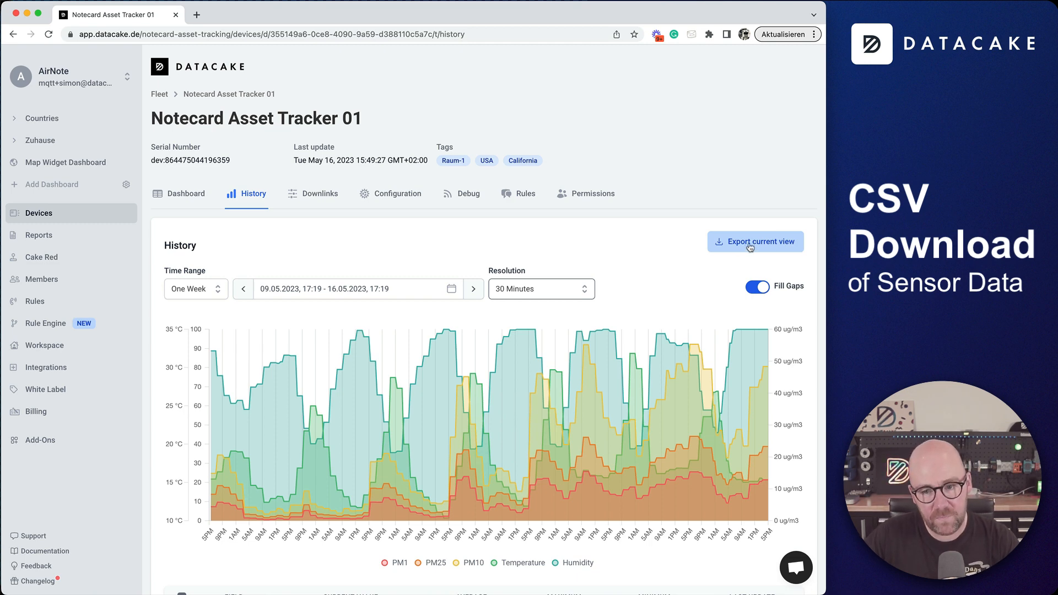
# Step: Export the current view and download the one-week history as CSV (history-355149a6.csv)
pyautogui.click(755, 241)
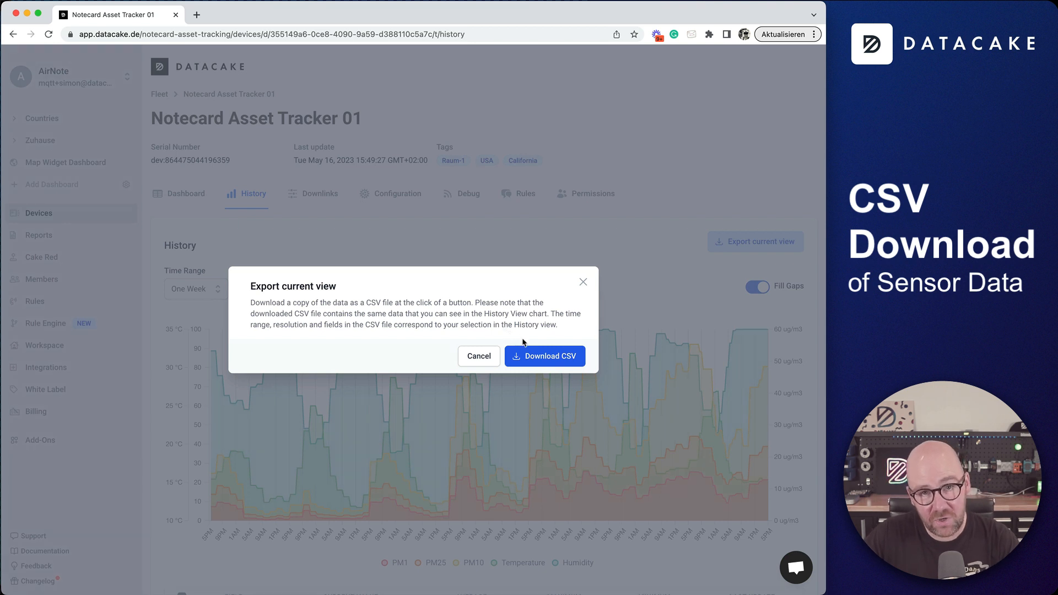
pyautogui.moveTo(253, 265)
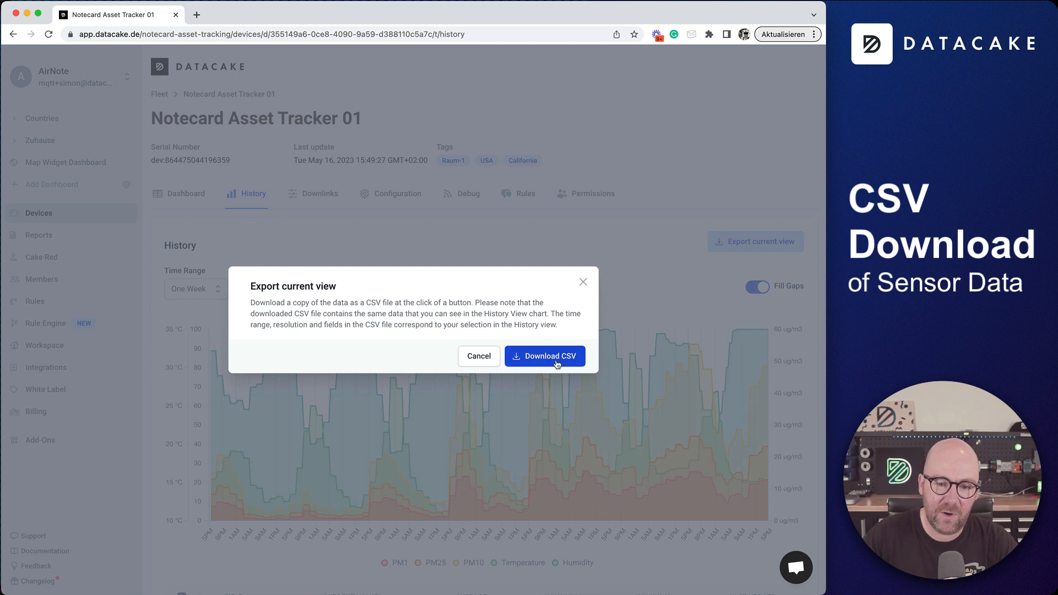
pyautogui.click(551, 356)
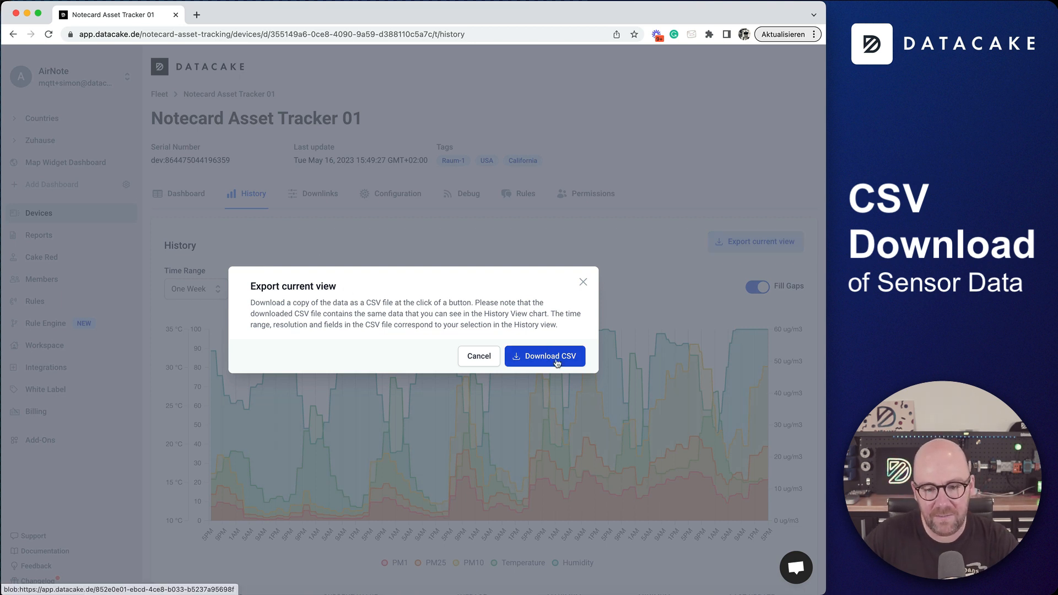
pyautogui.click(544, 356)
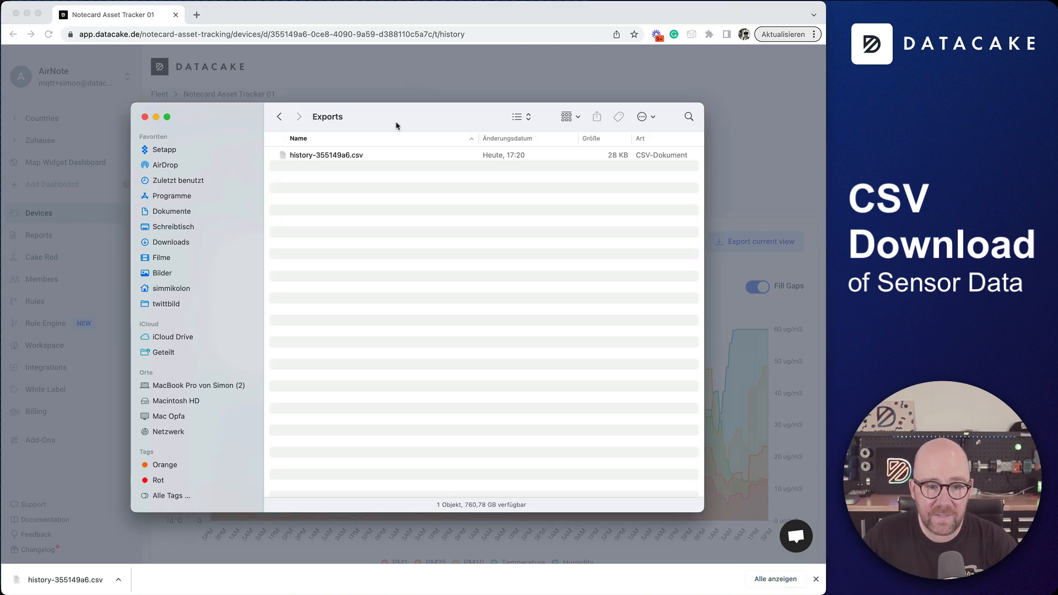
# Step: Quick Look the exported history CSV in Finder, then move to the CSV Plot site
pyautogui.doubleClick(326, 155)
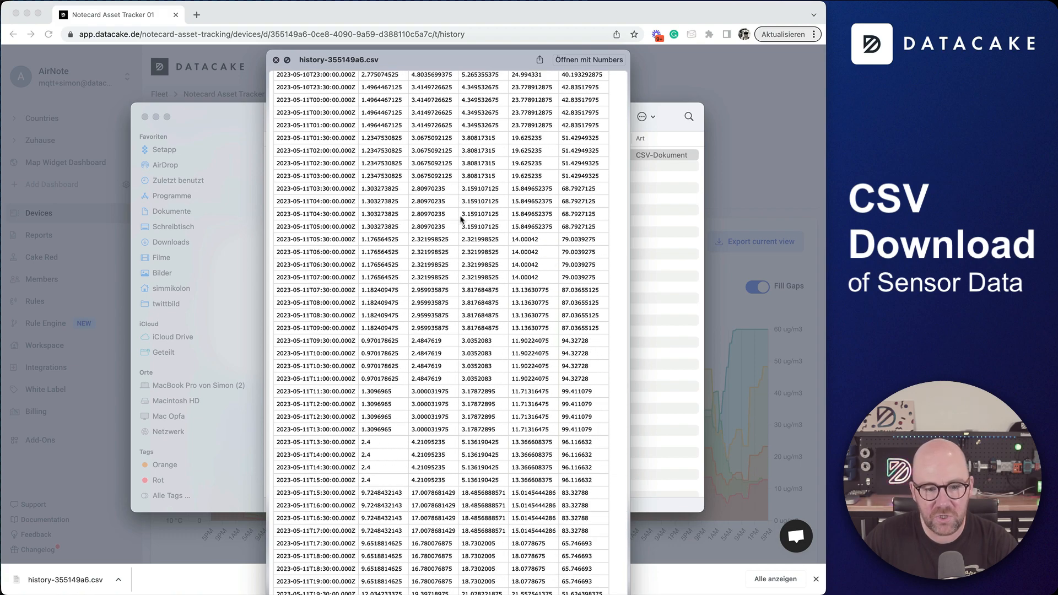
pyautogui.click(277, 60)
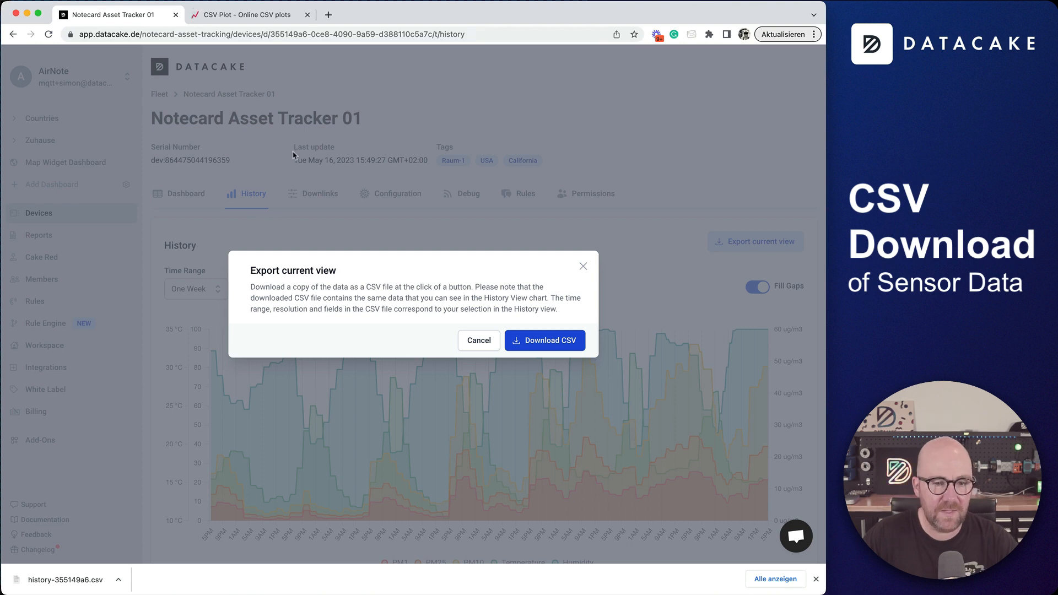
pyautogui.click(243, 14)
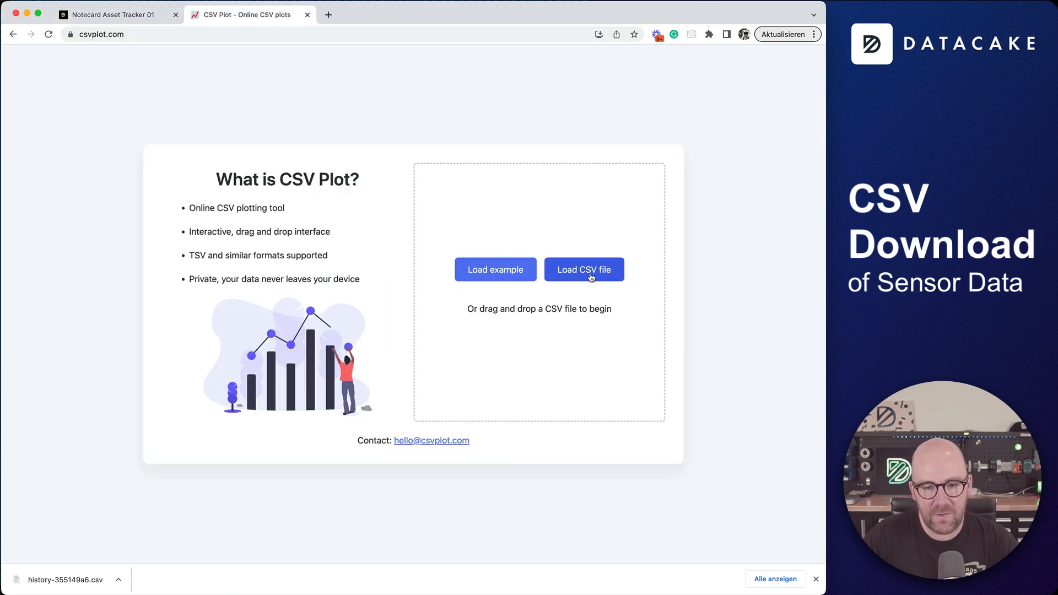
# Step: Load the history CSV into CSV Plot to chart PM10, then return to the device history page
pyautogui.click(584, 269)
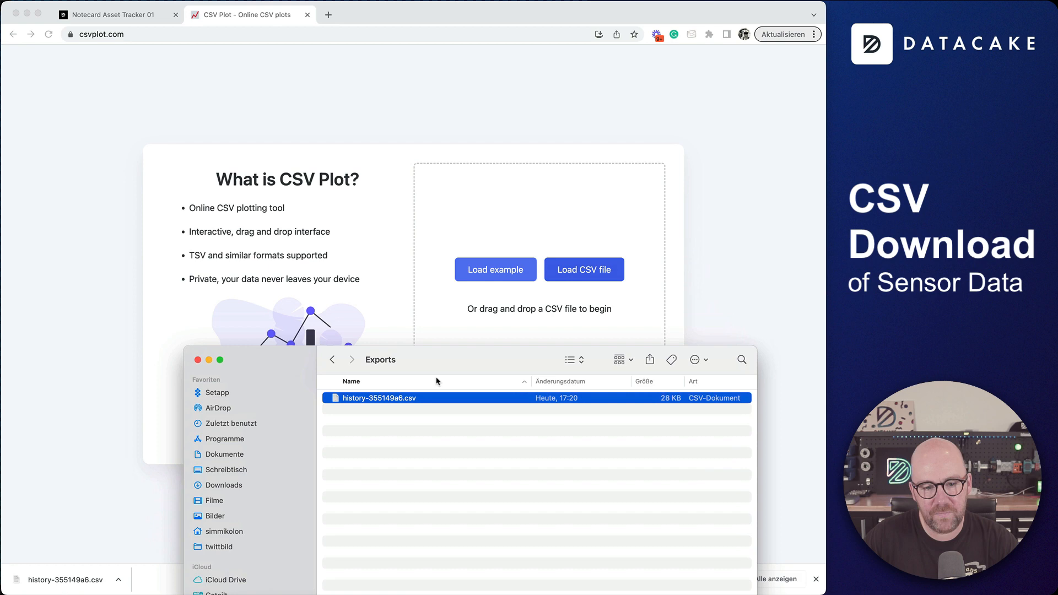
pyautogui.doubleClick(379, 397)
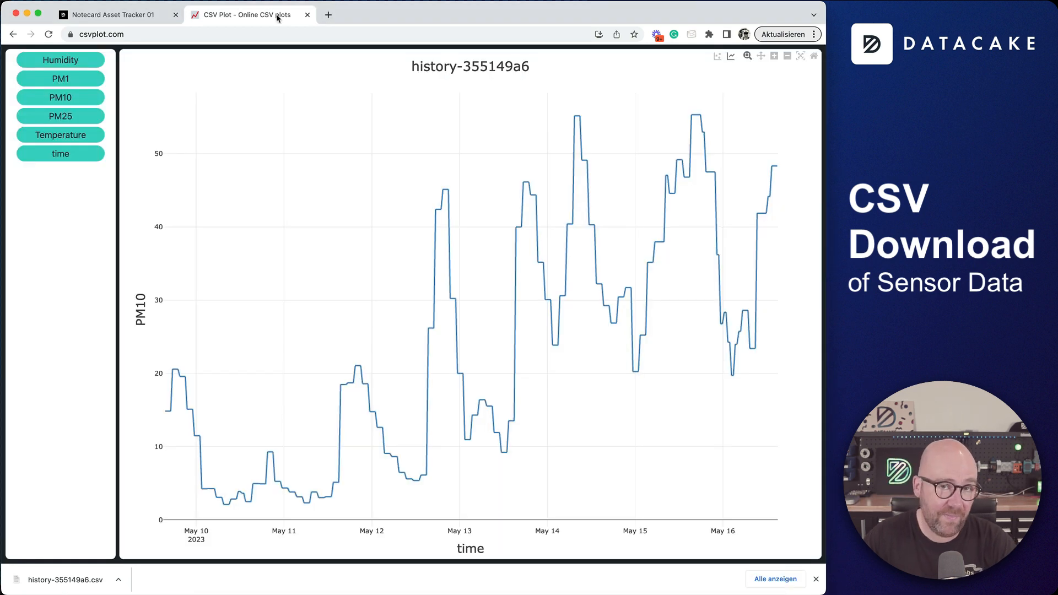
pyautogui.click(116, 14)
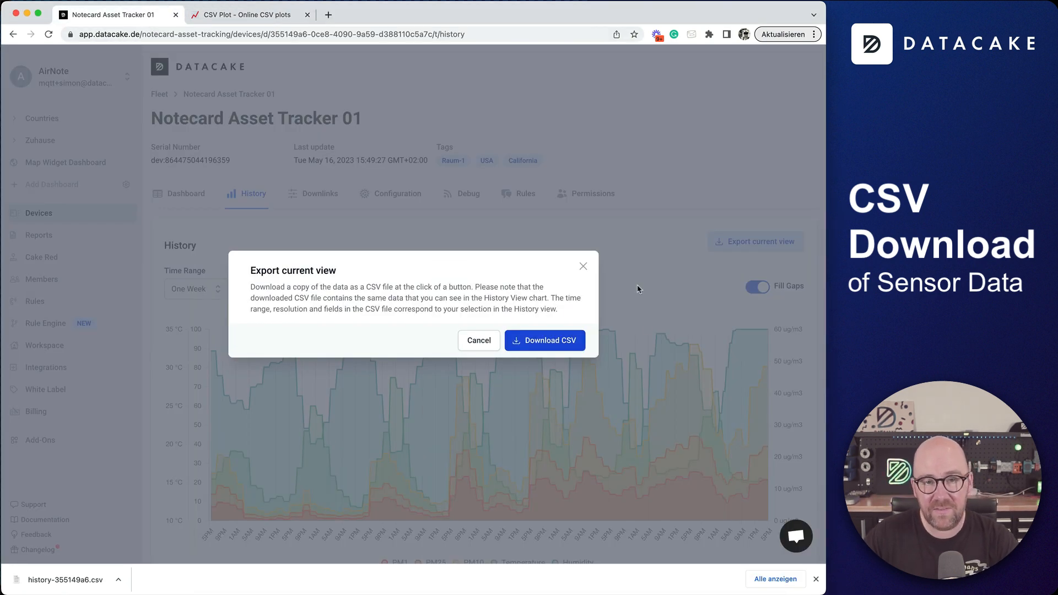
pyautogui.moveTo(602, 266)
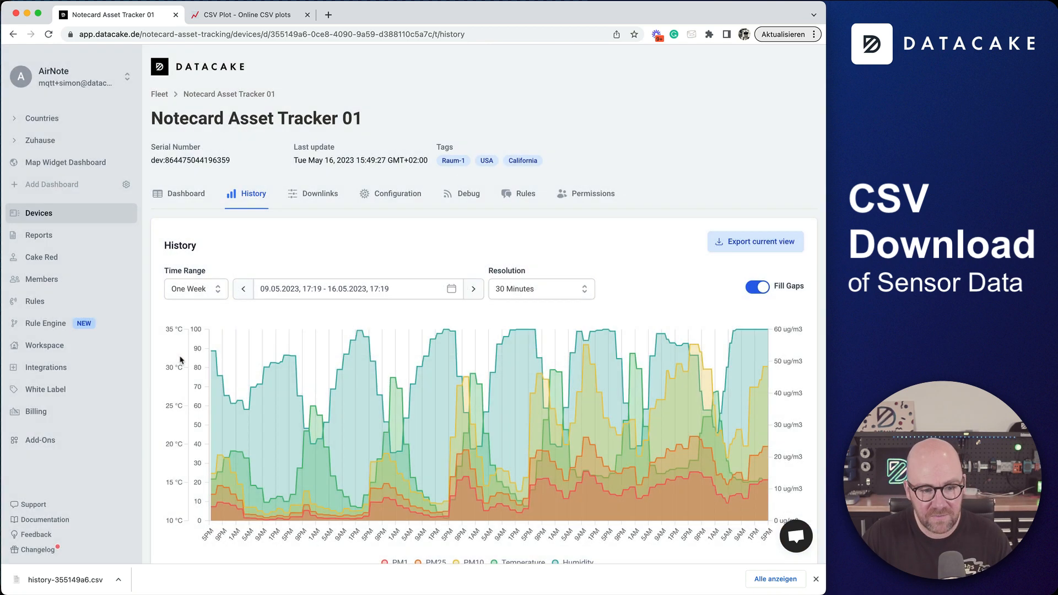
# Step: Scroll to the fields table, keep only PM1, and set the history resolution to 24 Hours
pyautogui.scroll(-3)
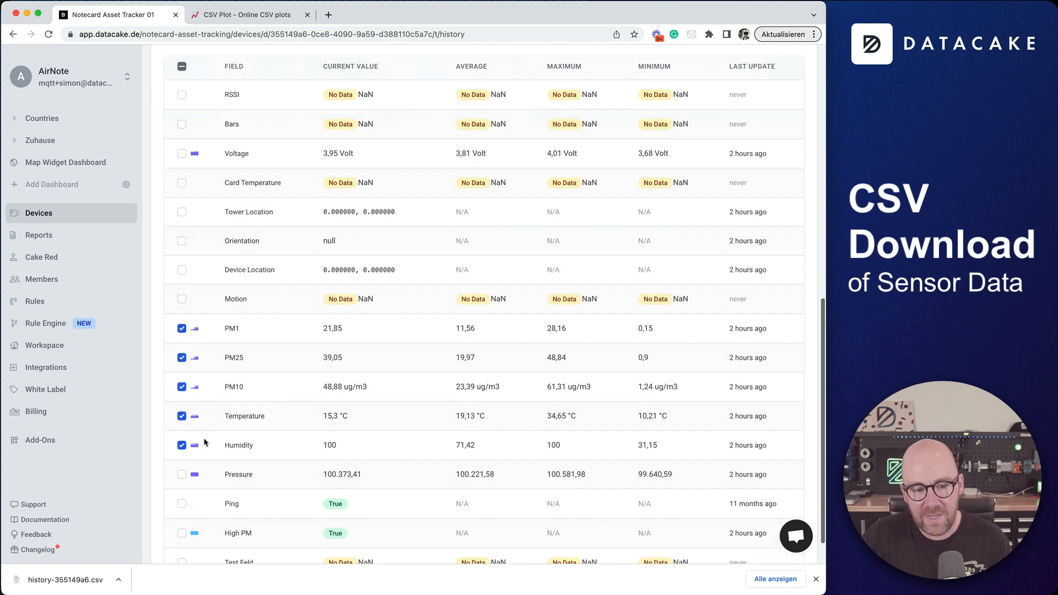
pyautogui.scroll(-3)
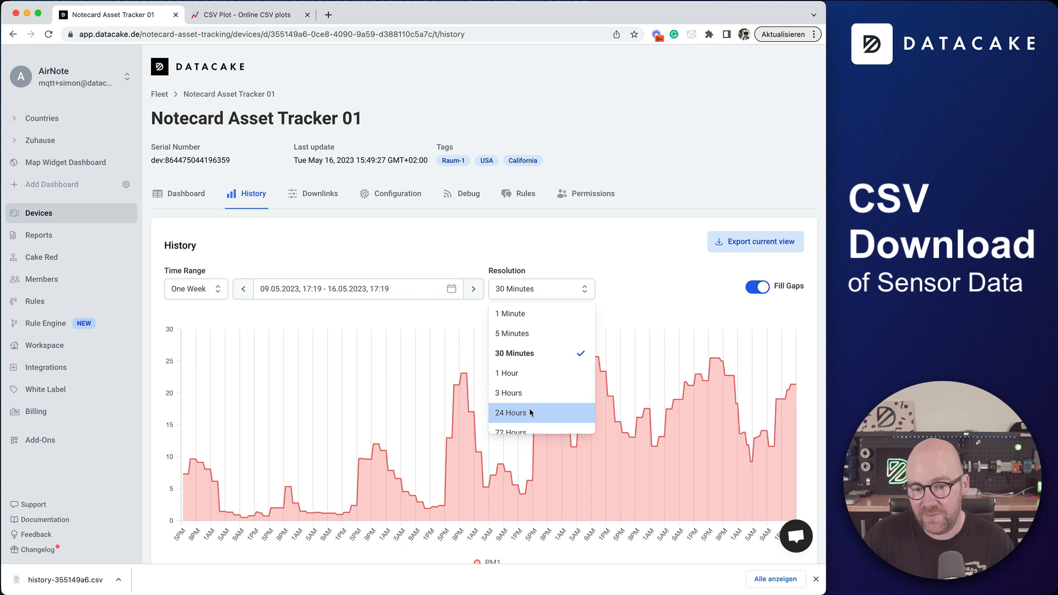
pyautogui.click(511, 412)
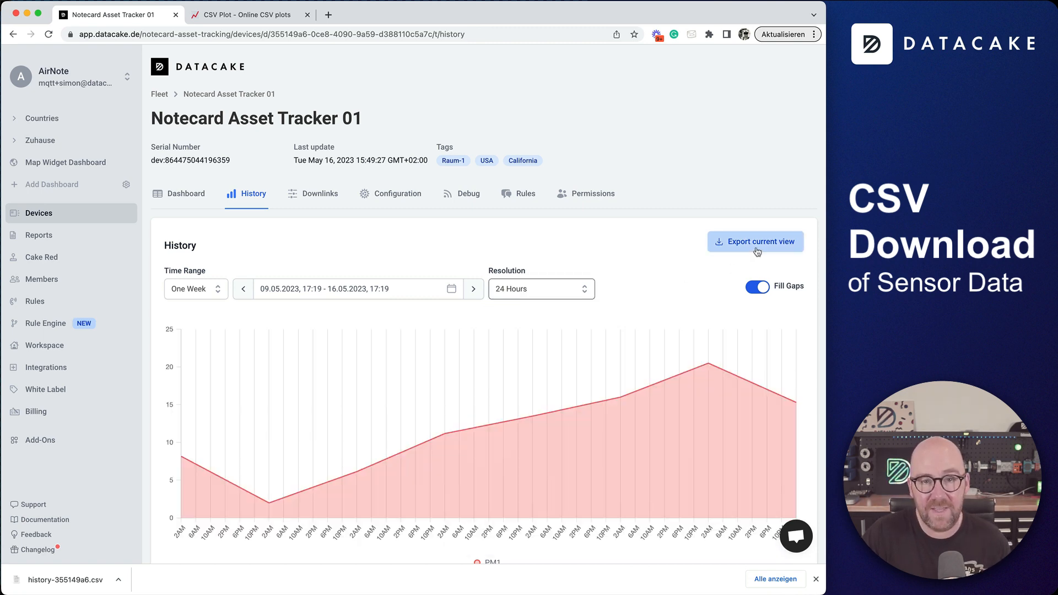
# Step: Export the PM1 24-hour one-week view and download it as a second CSV file
pyautogui.click(755, 241)
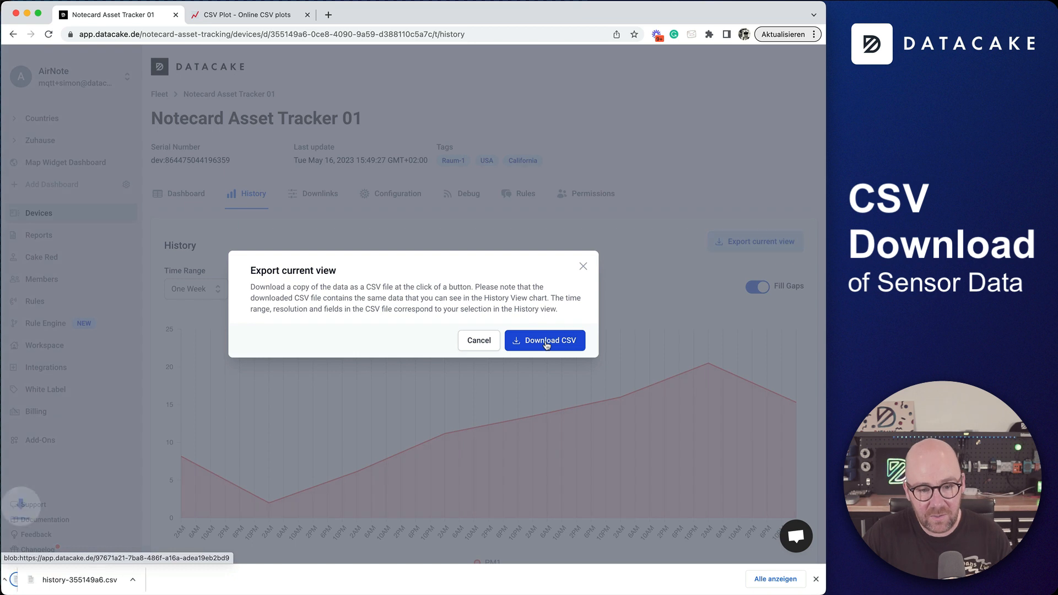
pyautogui.click(544, 340)
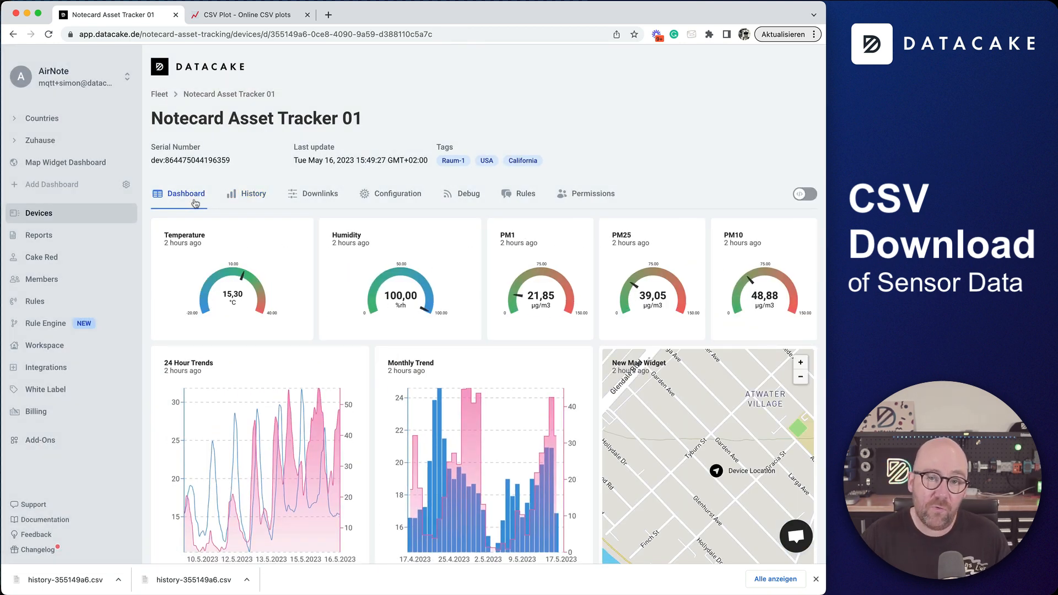
pyautogui.moveTo(558, 398)
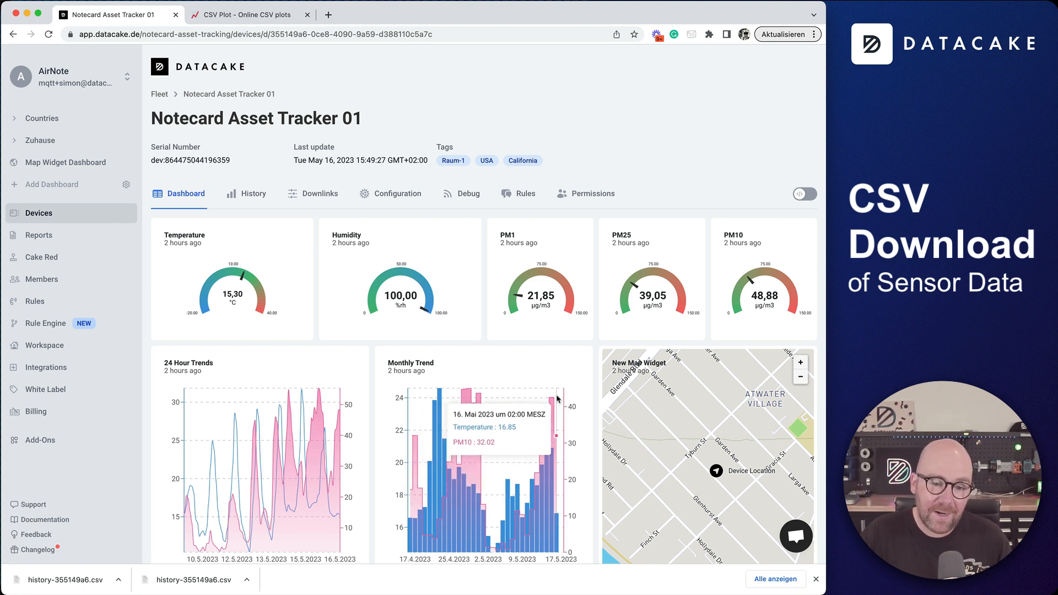
pyautogui.moveTo(296, 375)
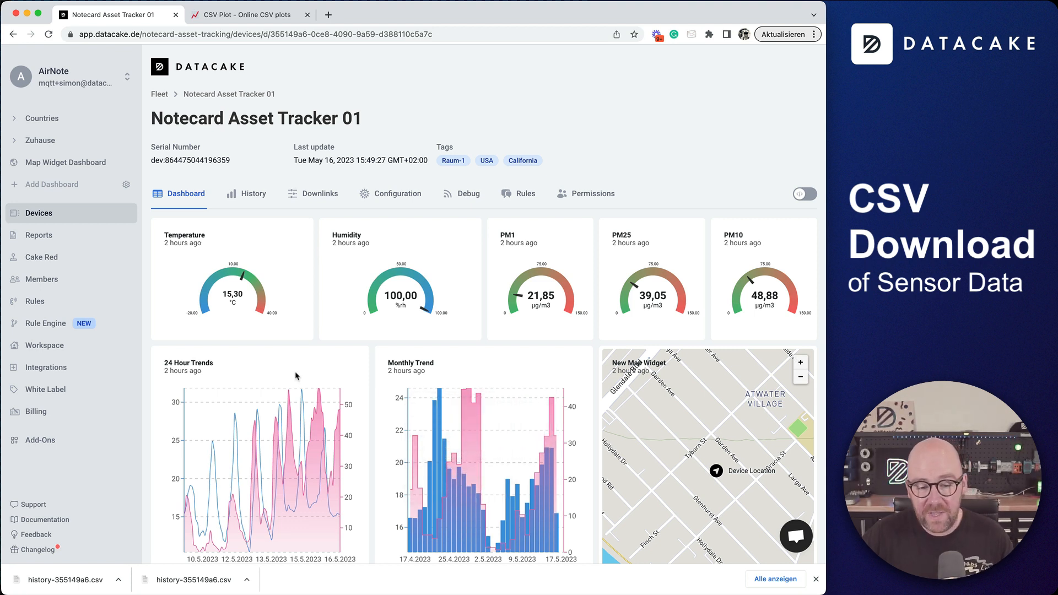